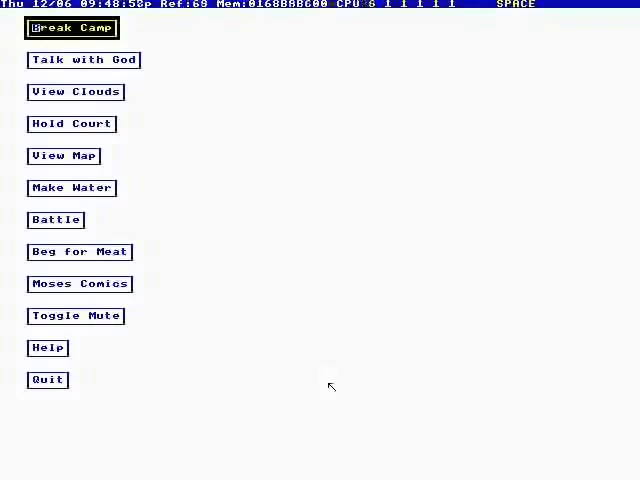
Hold Court on a first case and settle it with a verdict
left_click(72, 28)
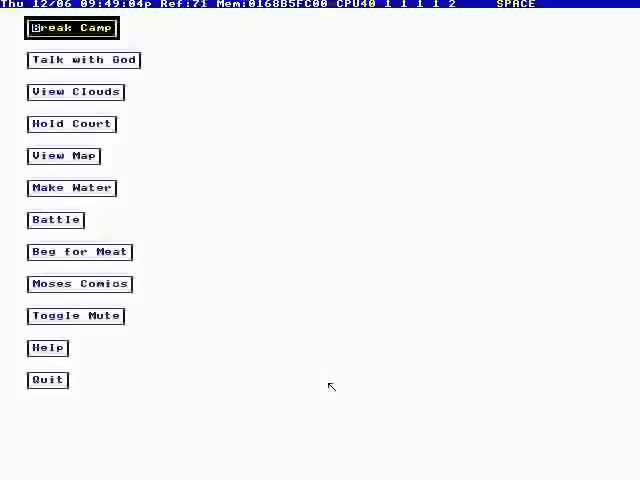
left_click(72, 28)
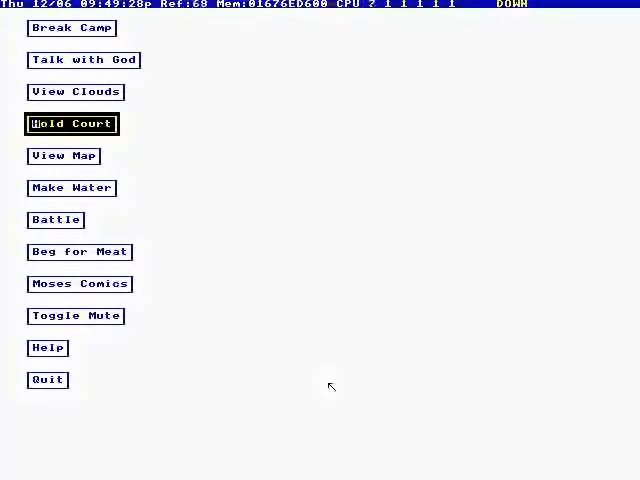
left_click(72, 122)
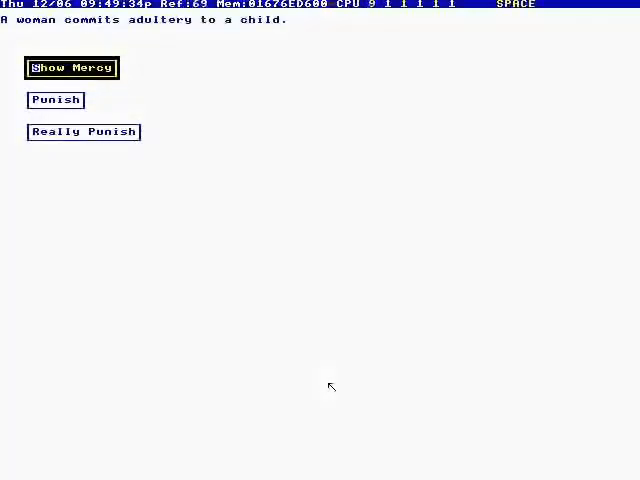
key("Down")
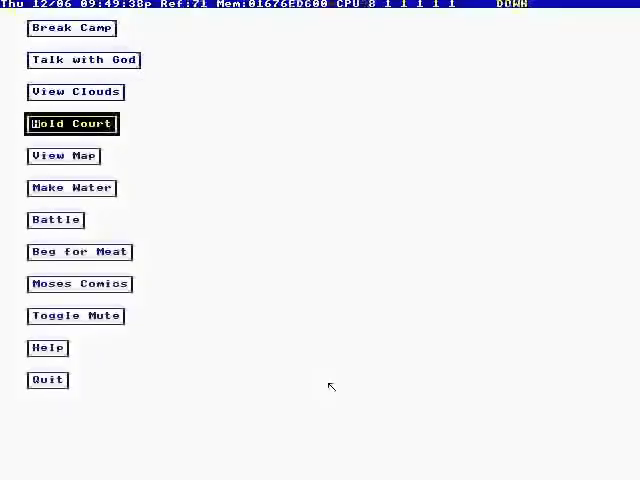
Hold Court on a second case and sentence the offender with Really Punish
left_click(72, 122)
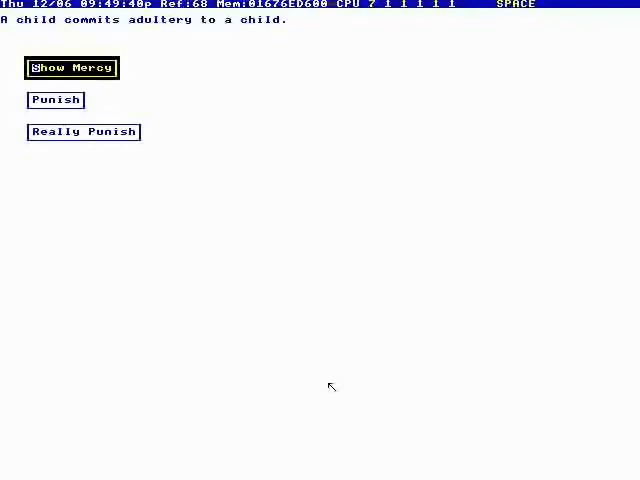
key("Down")
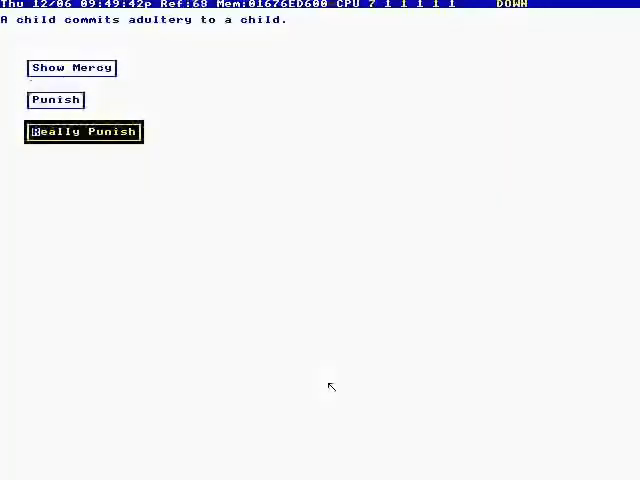
left_click(84, 132)
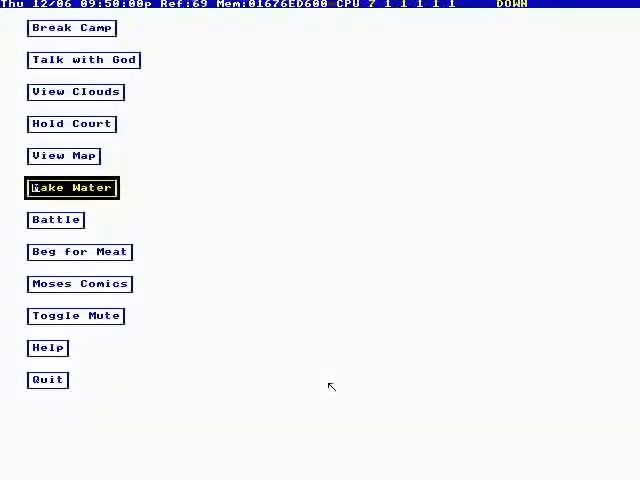
Watch Moses strike the rock for water, then the battle with Amalek
left_click(72, 188)
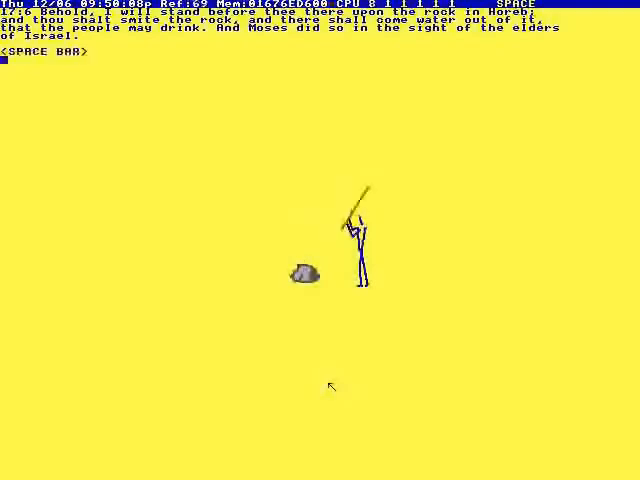
key("space")
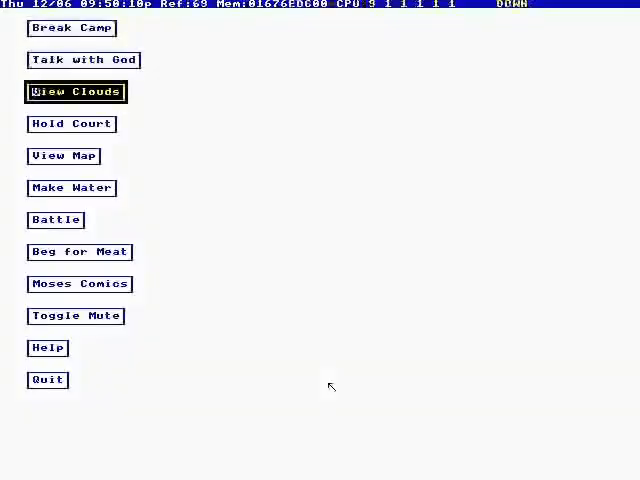
left_click(76, 92)
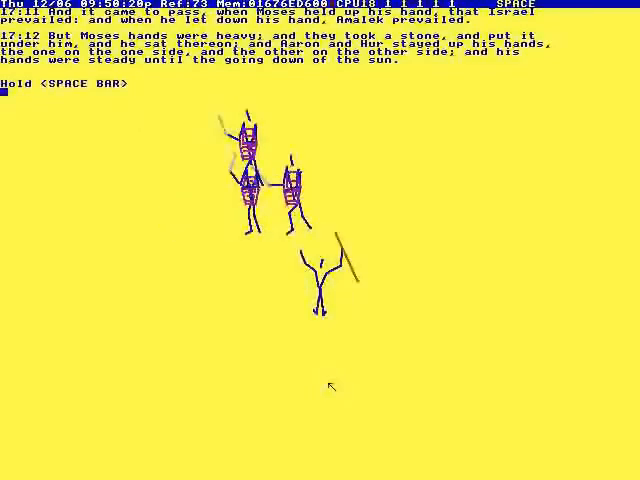
key("space")
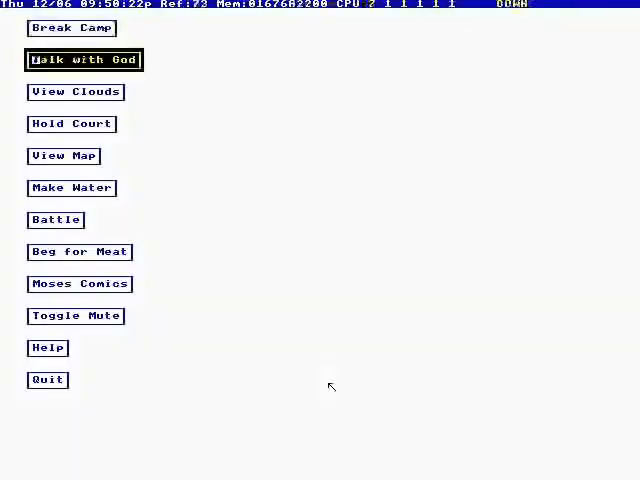
View the clouds over the desert and return to the camp menu
left_click(84, 60)
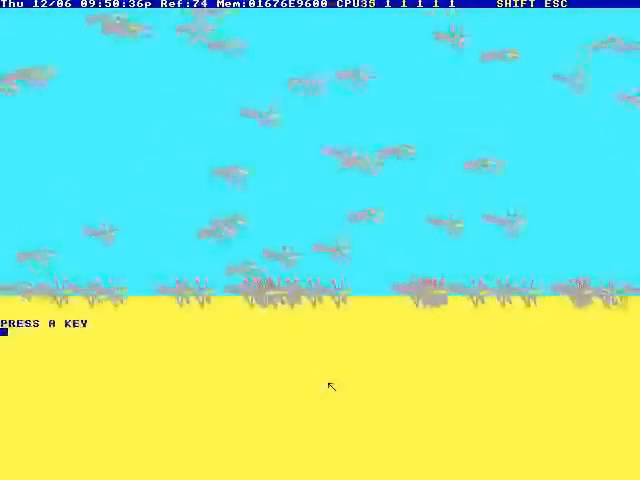
key("space")
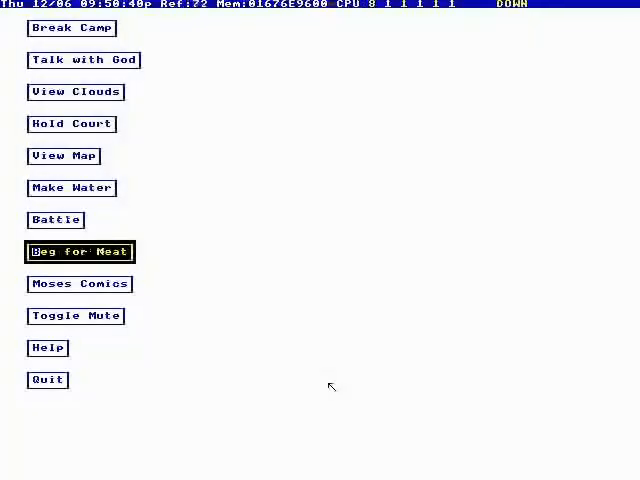
Talk with God and accept the timer dialog to generate a God Says passage
left_click(80, 252)
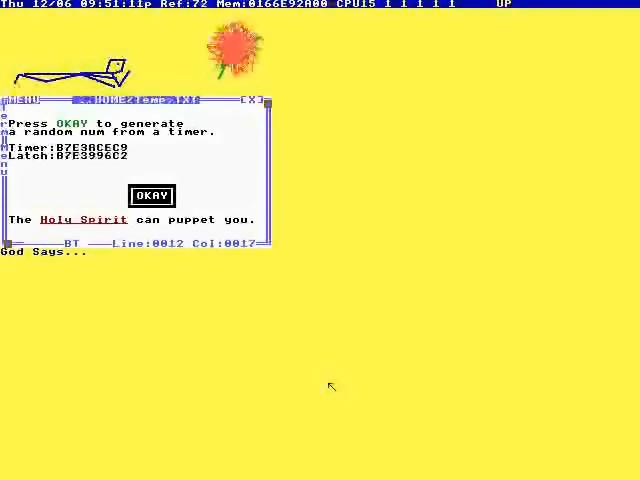
left_click(156, 196)
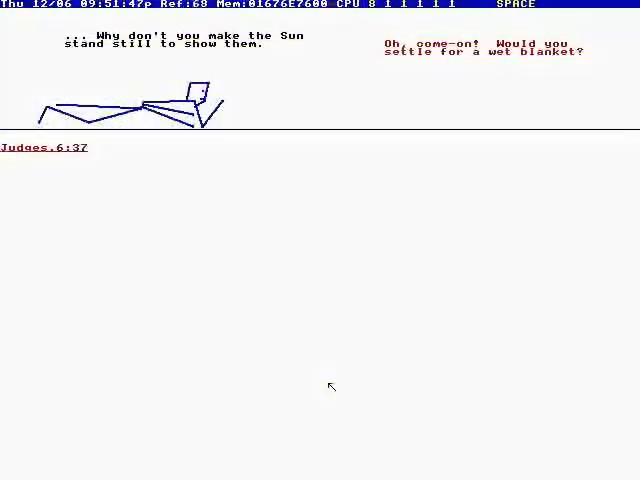
Leave the Moses comic citing Judges 6:37 and return to the camp menu
key("Down")
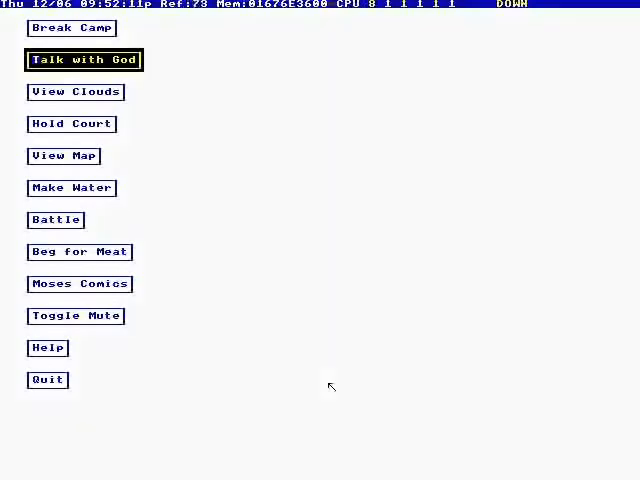
Talk with God again and accept OKAY to show a God Says line of random words
left_click(84, 60)
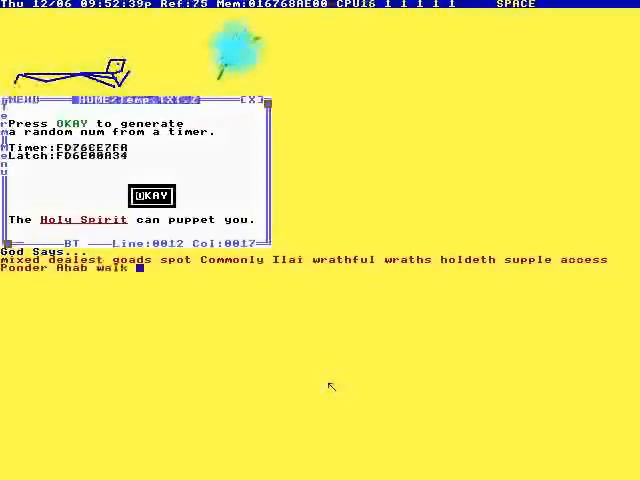
left_click(152, 196)
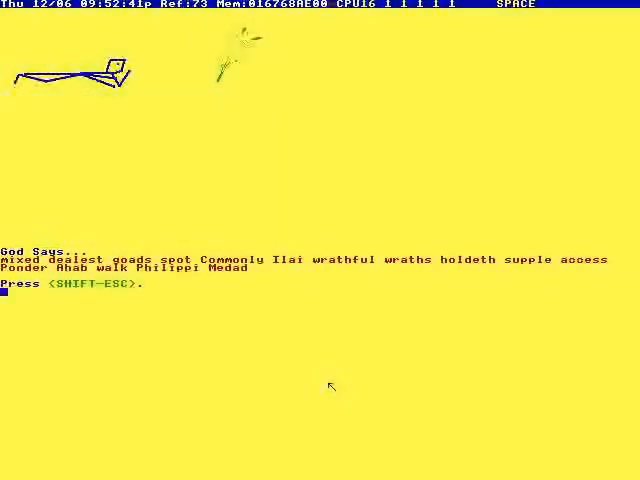